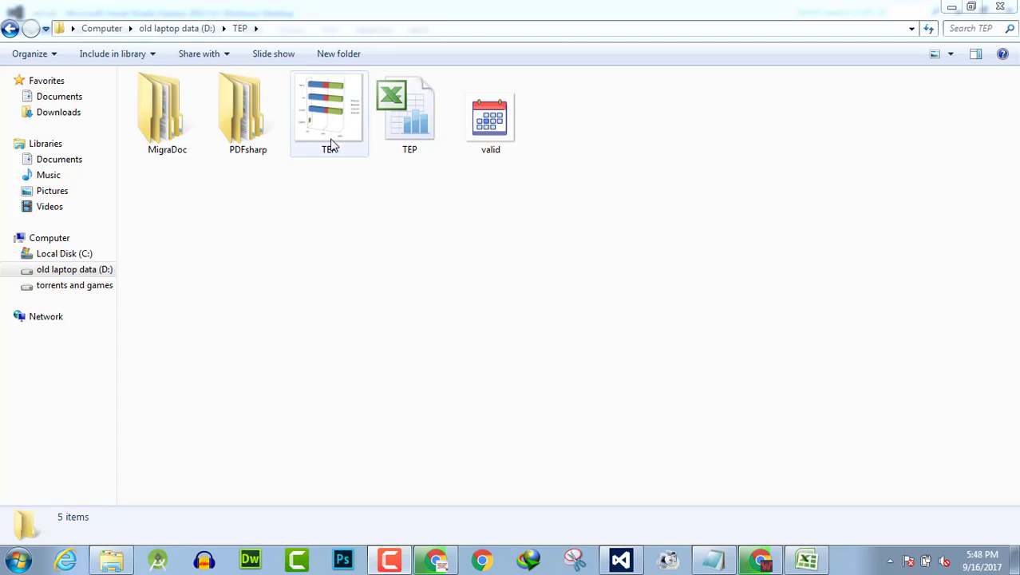
- Open the exported chart bitmap to check it, then return to the WinForms project
left_click(329, 108)
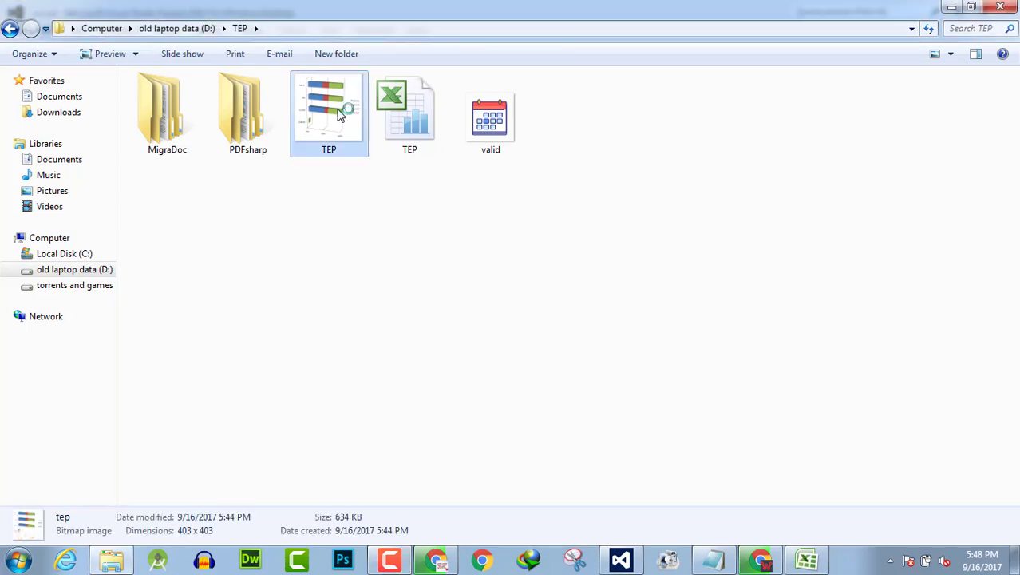
double_click(329, 107)
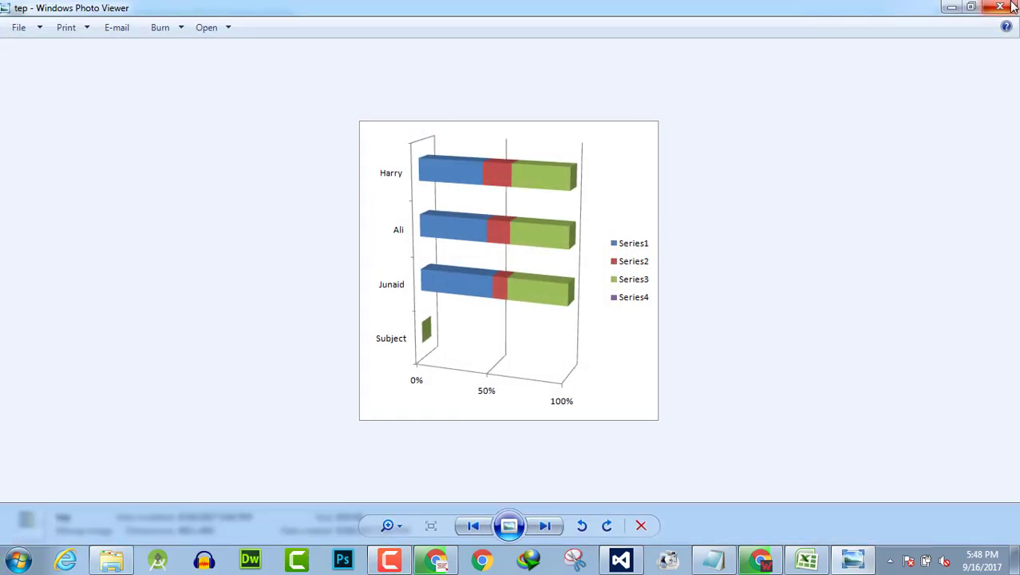
left_click(999, 8)
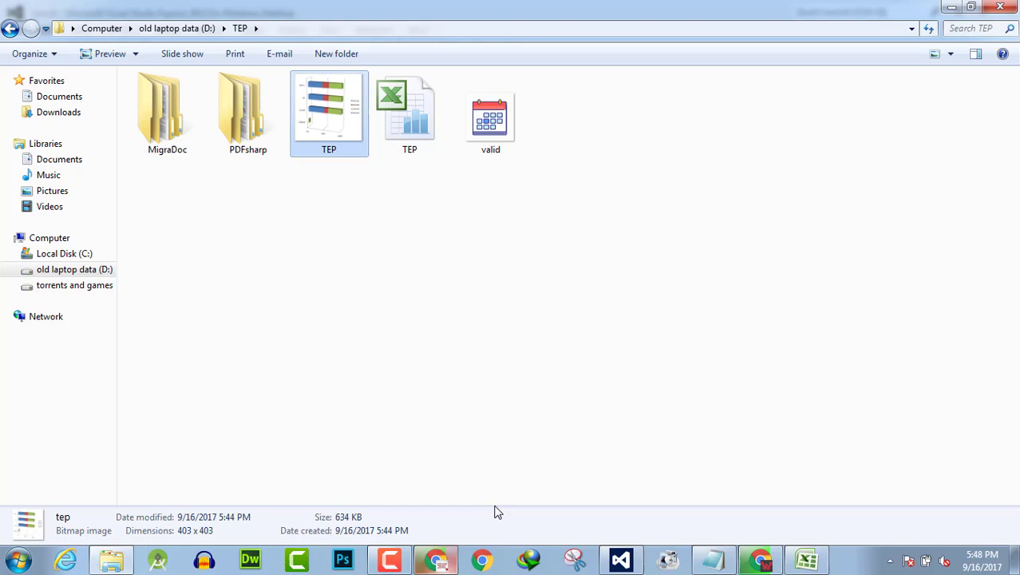
left_click(621, 559)
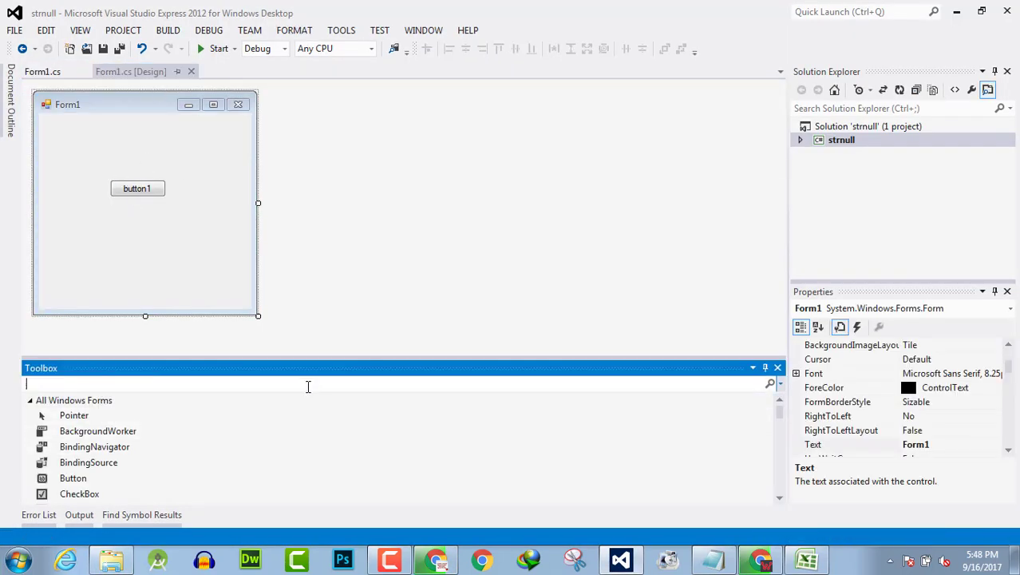
- Find PictureBox in the Toolbox and place it on Form1 beneath button1
type("pi")
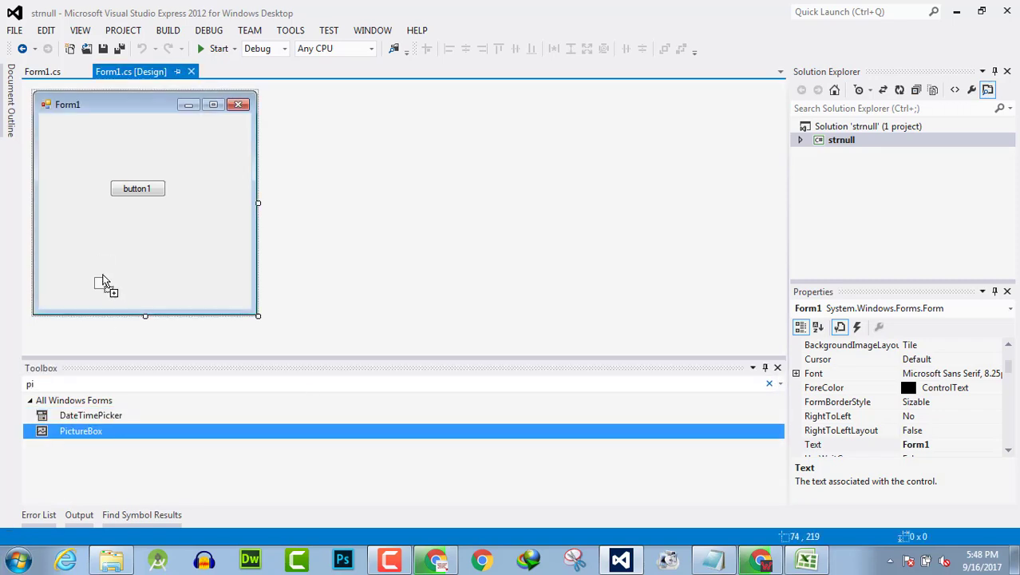
left_click_drag(80, 430, 66, 220)
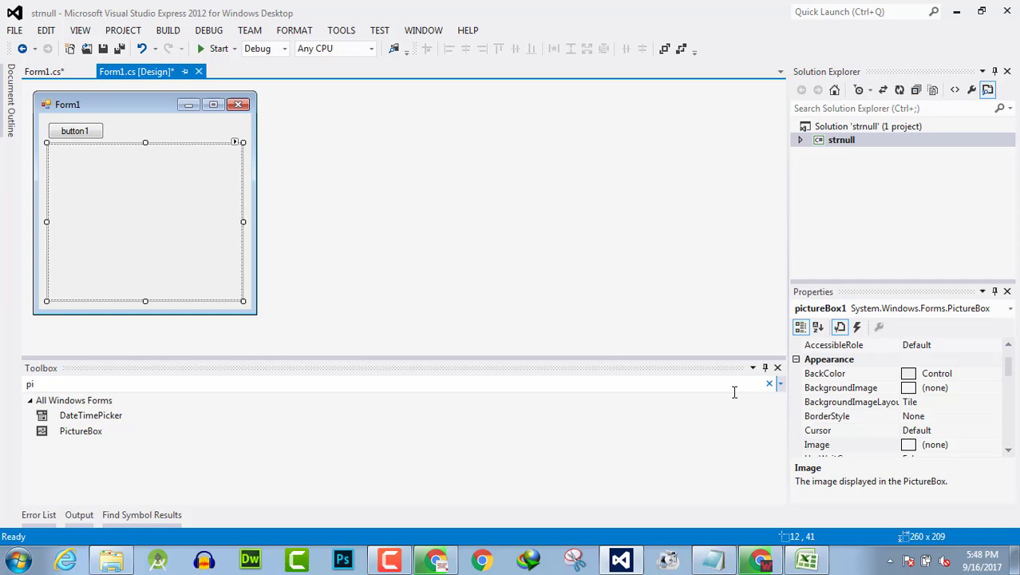
scroll("down", 3)
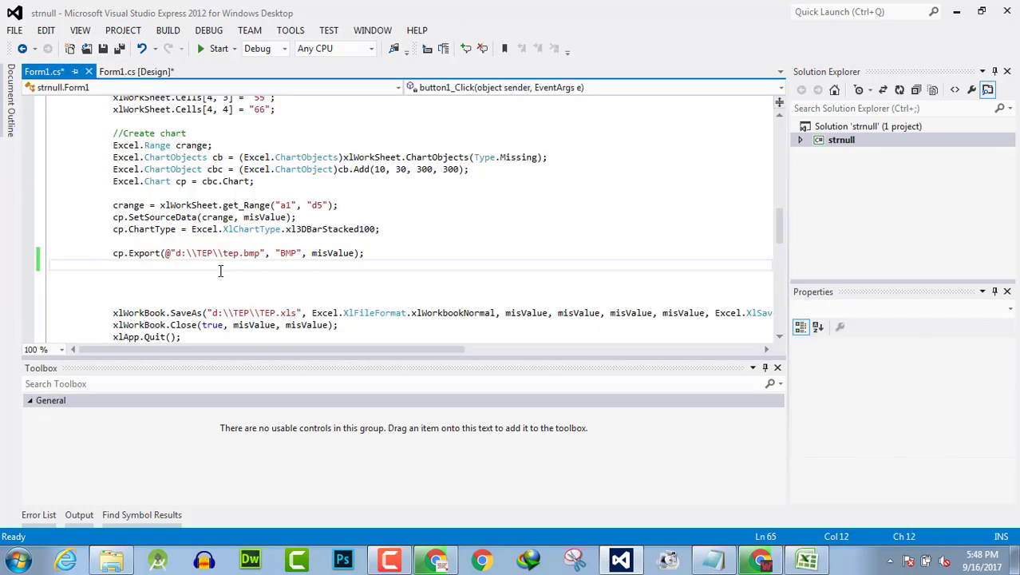
- Write the pictureBox1.Image = new Bitmap(...) assignment, fixing a wrongly completed class name
type("pi")
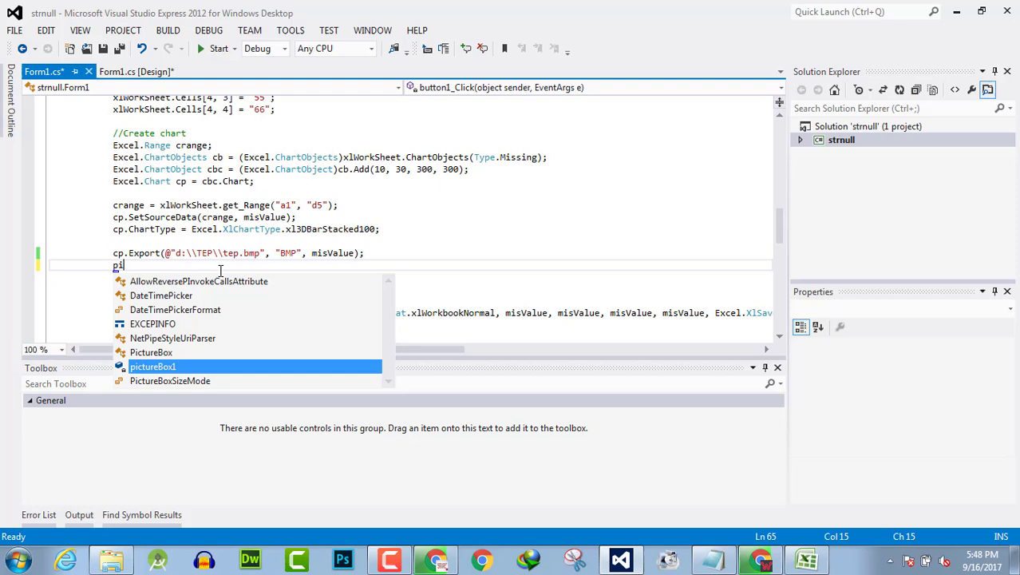
type("ctureBox1 =")
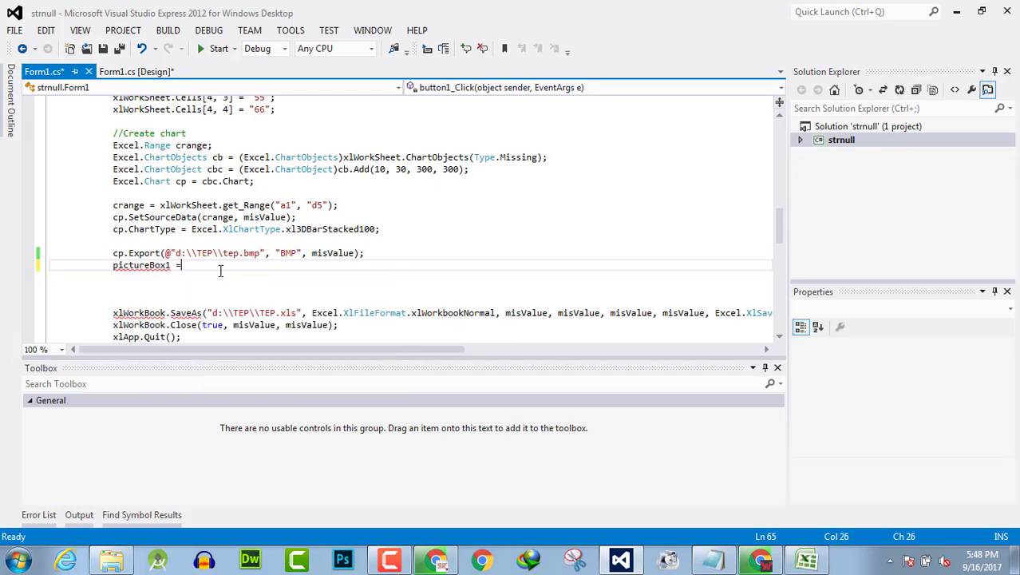
type("new")
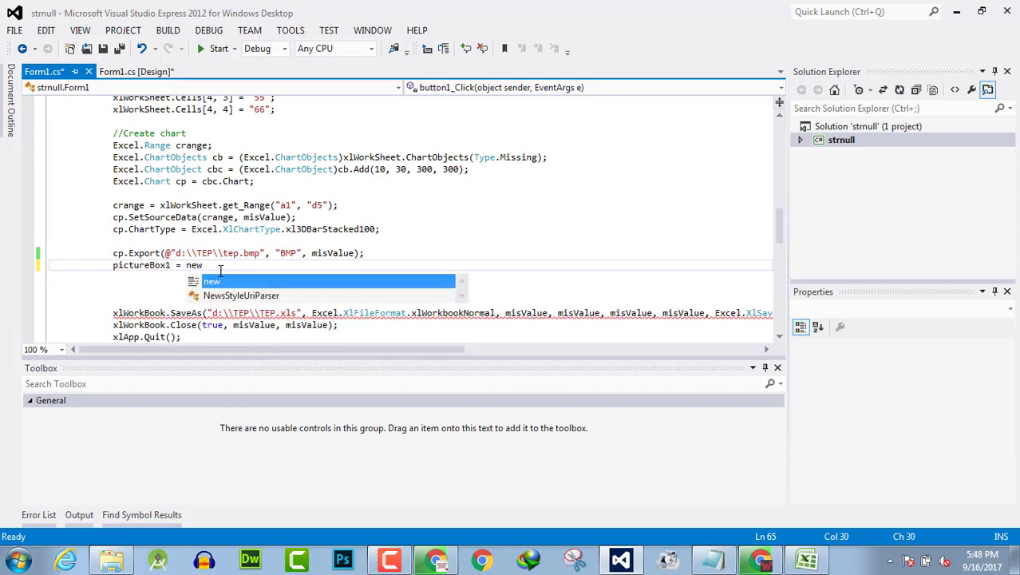
type("b")
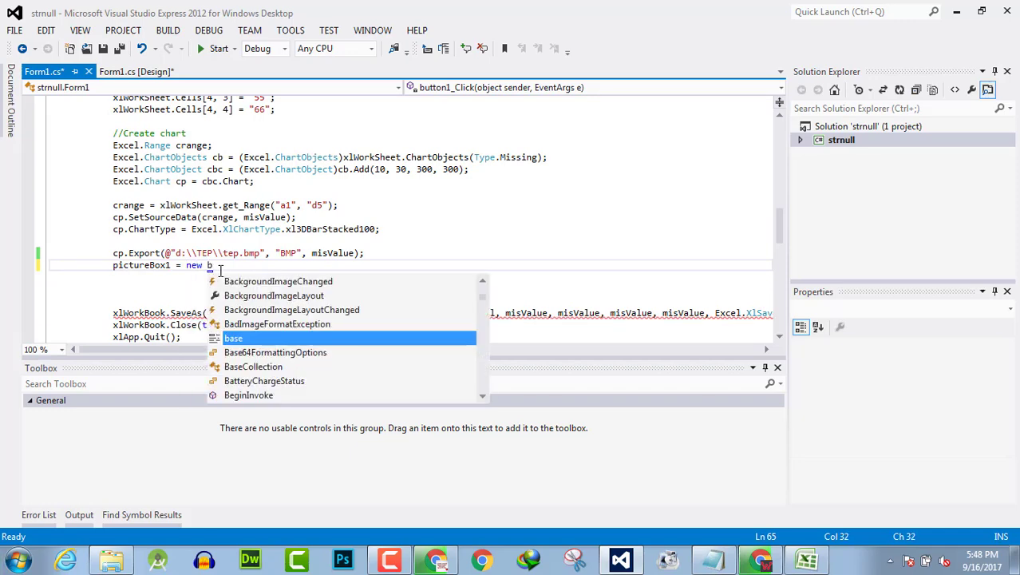
type("itConverter")
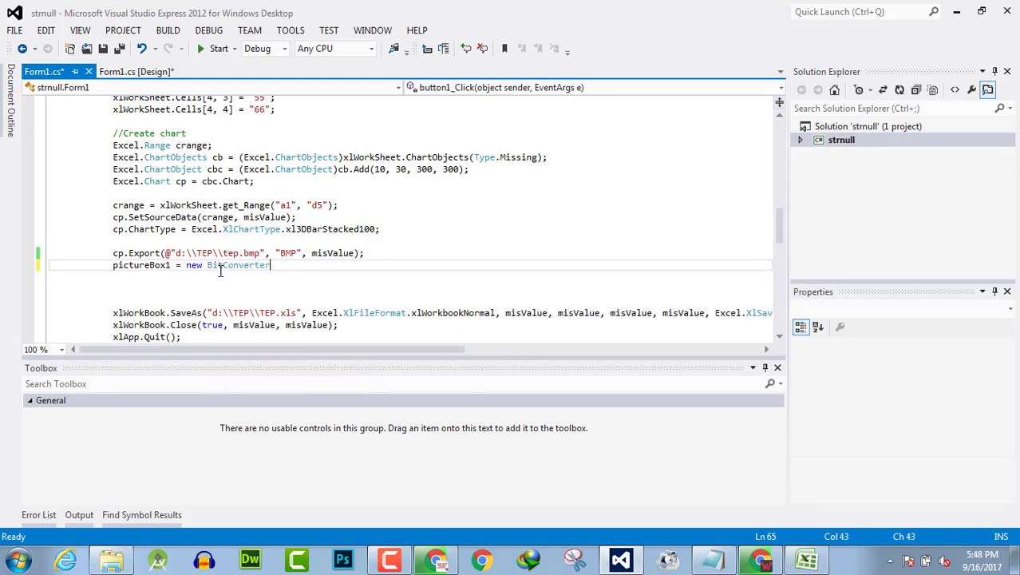
key("BackSpace")
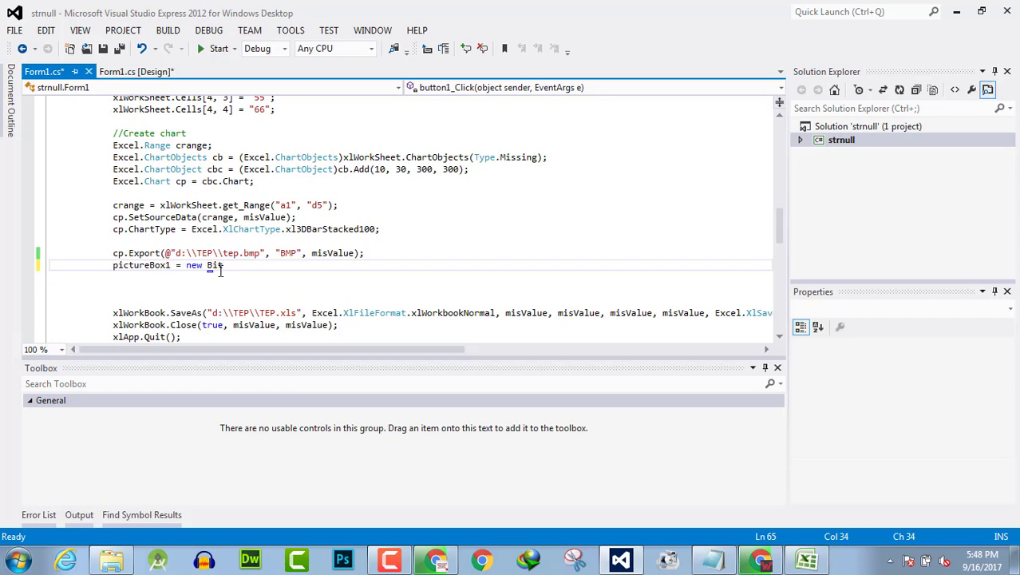
type("Ma")
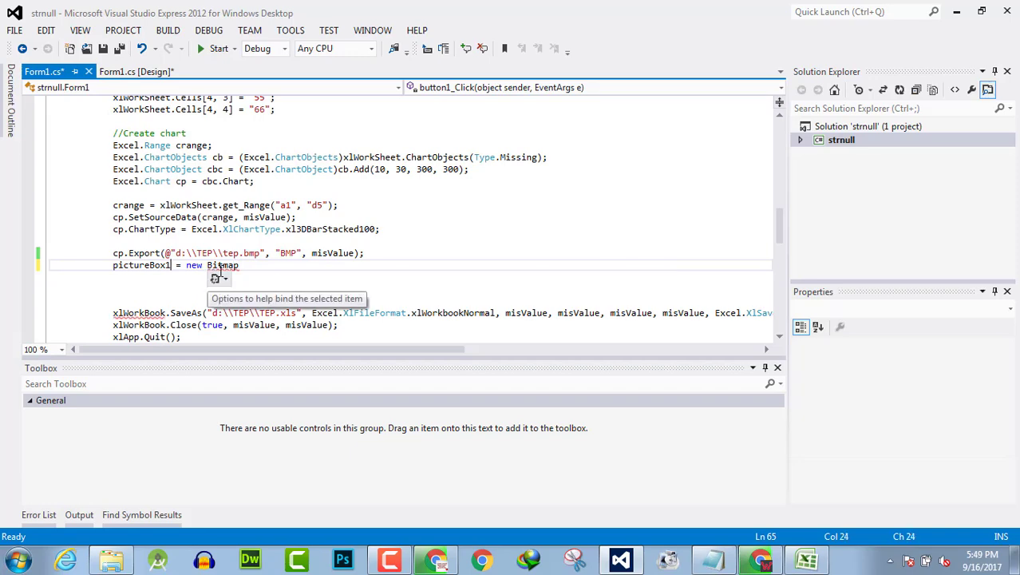
type(".im")
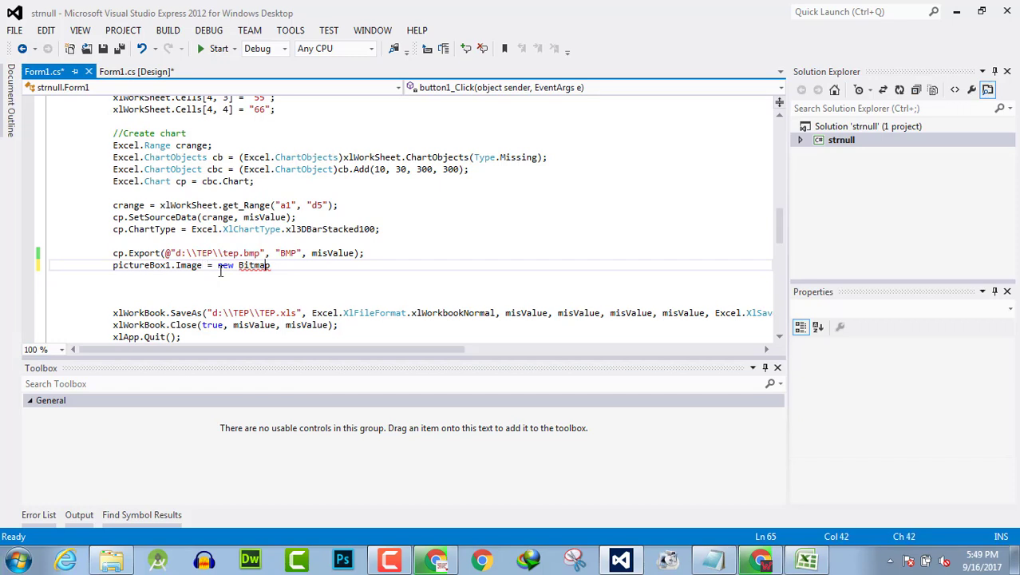
type("()")
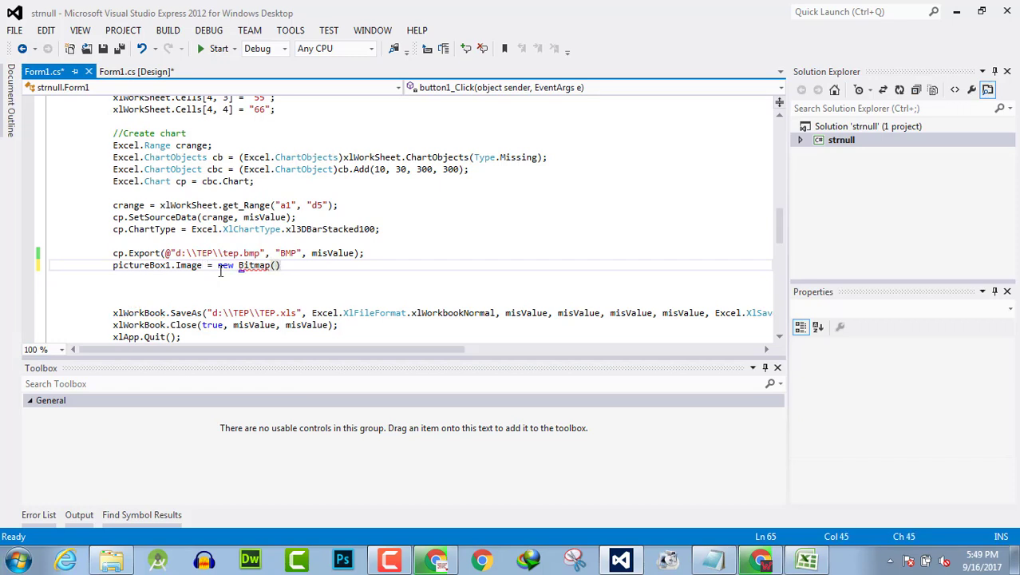
- Pass the path @"d:\TEP\tep.bmp" to the Bitmap and save Form1.cs
type("@")
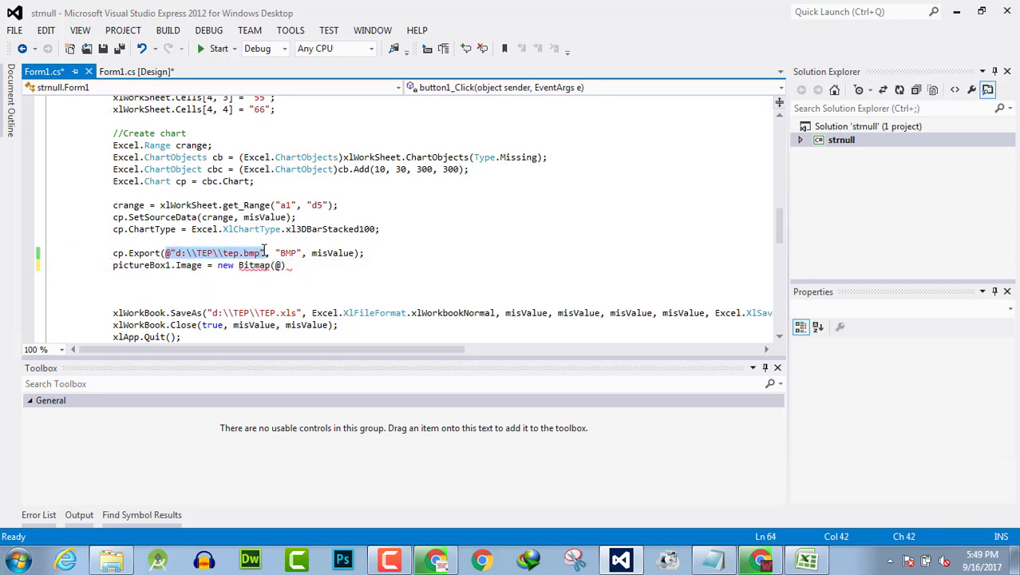
type("@\"d:\\\\TEP\\\\tep.bmp\"")
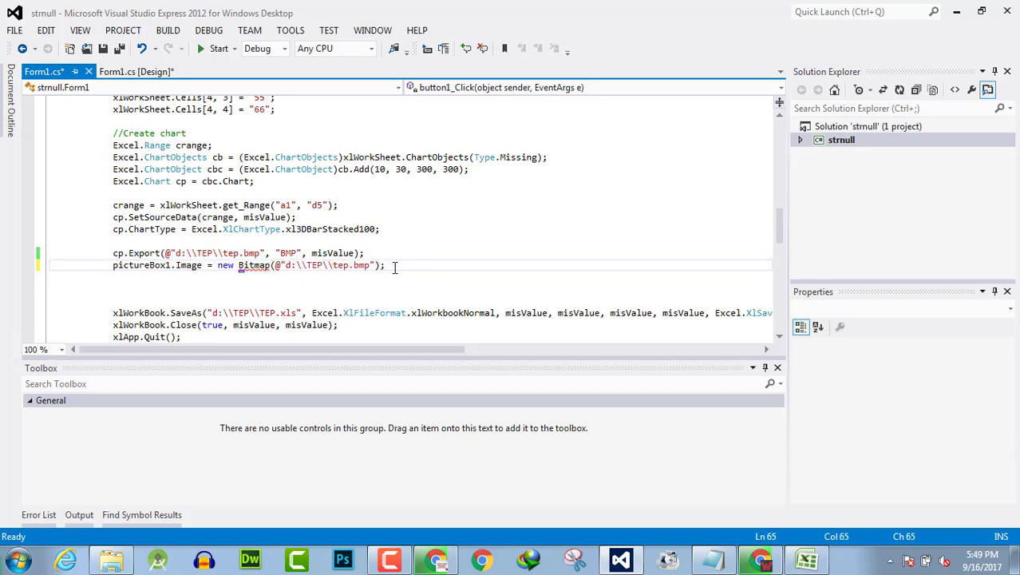
key("ctrl+s")
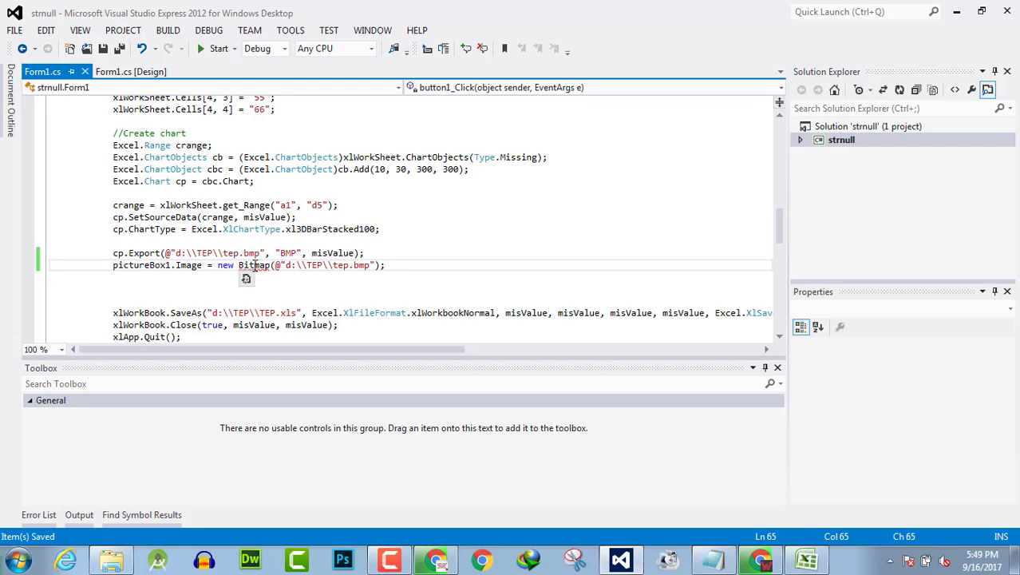
right_click(256, 265)
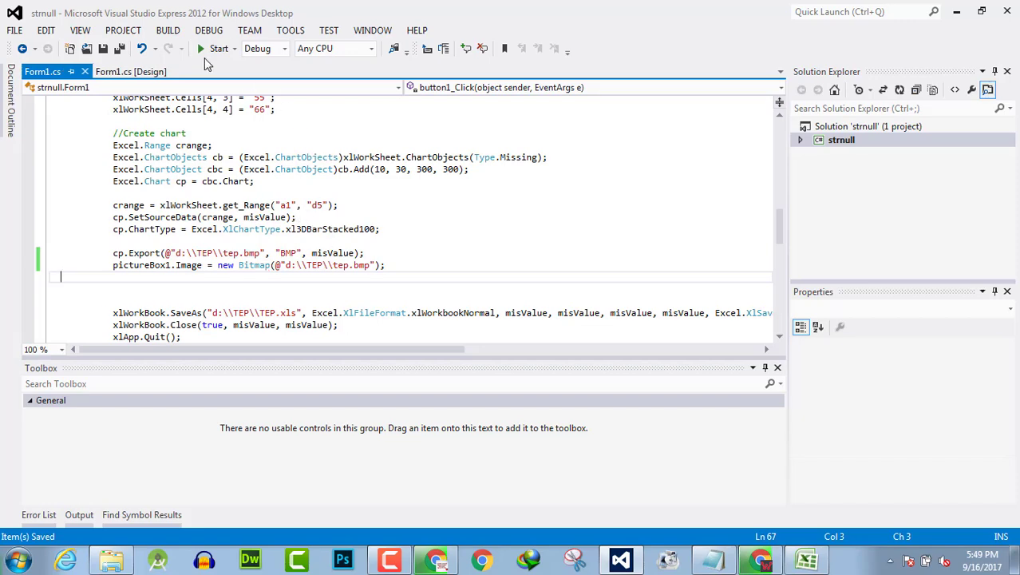
- Run the app, click button1, and stop debugging after the TEP.xls COMException
left_click(218, 48)
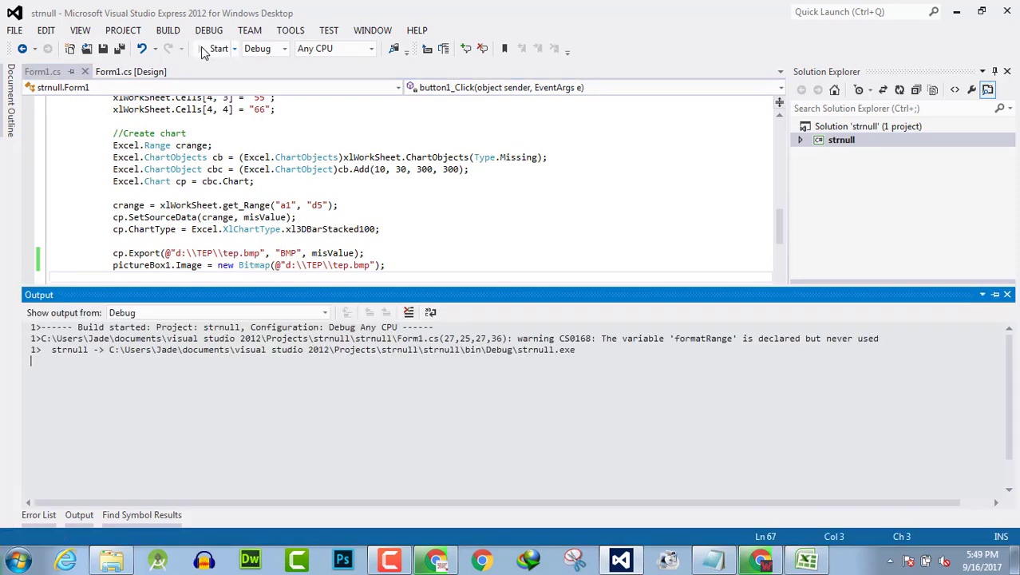
left_click(218, 48)
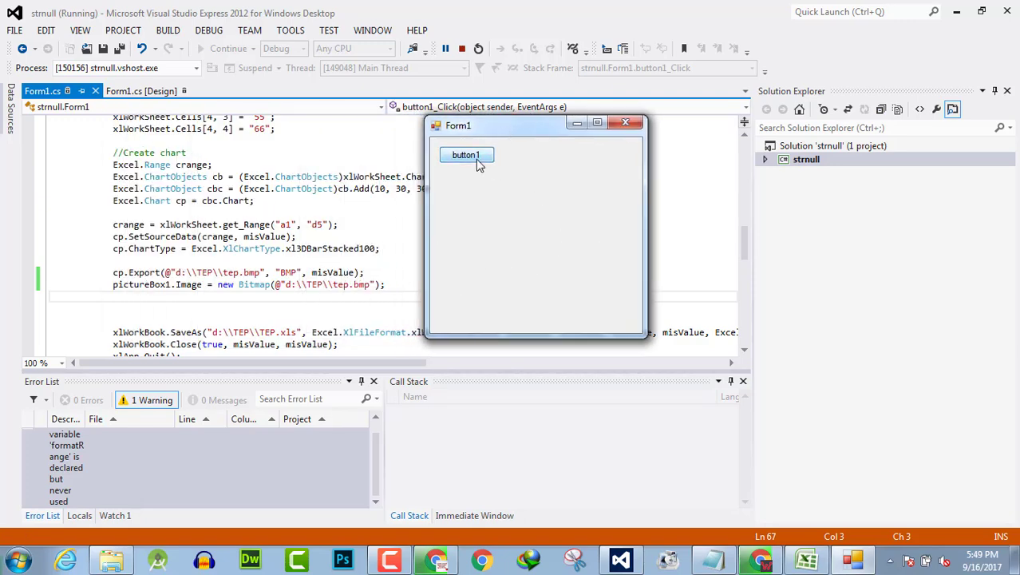
left_click(466, 155)
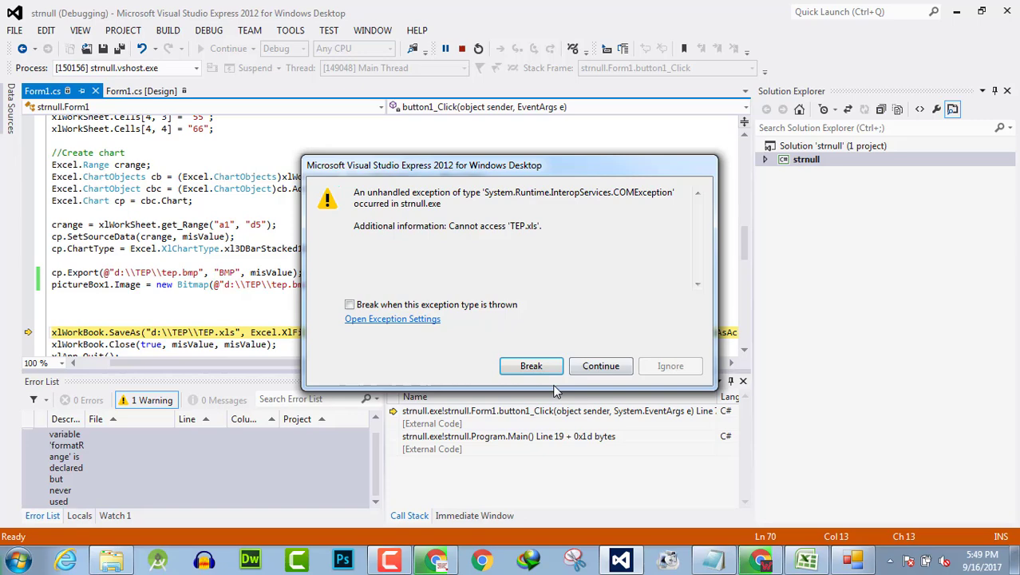
left_click(600, 366)
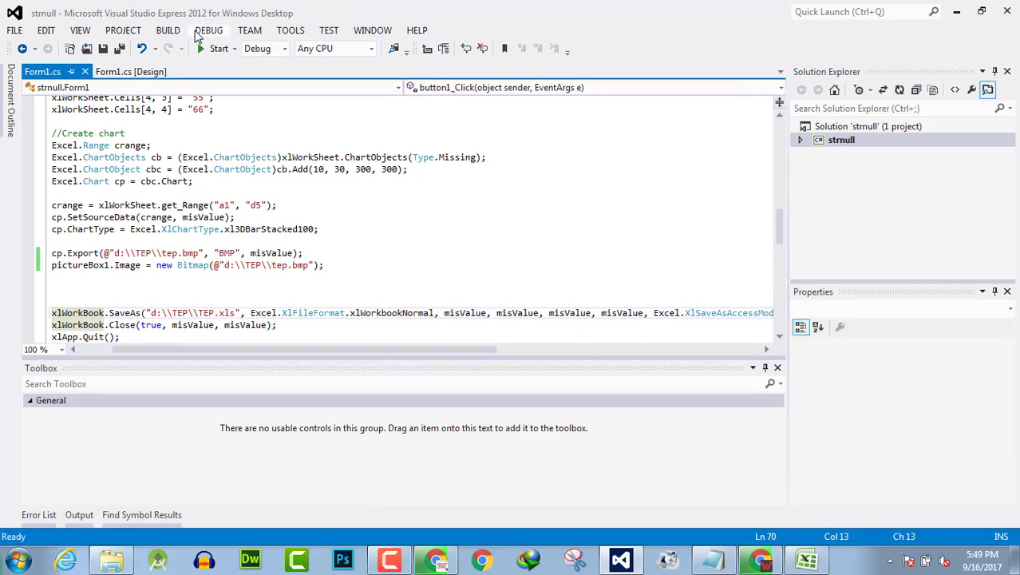
- Rerun and hit the same exception, then close TEP.xls in Excel without saving
left_click(218, 48)
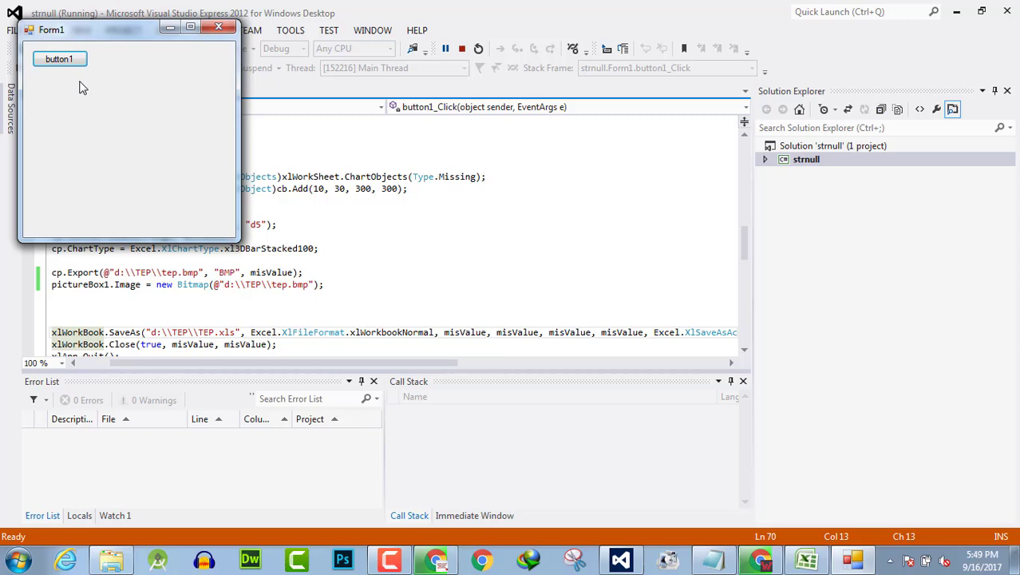
left_click(59, 58)
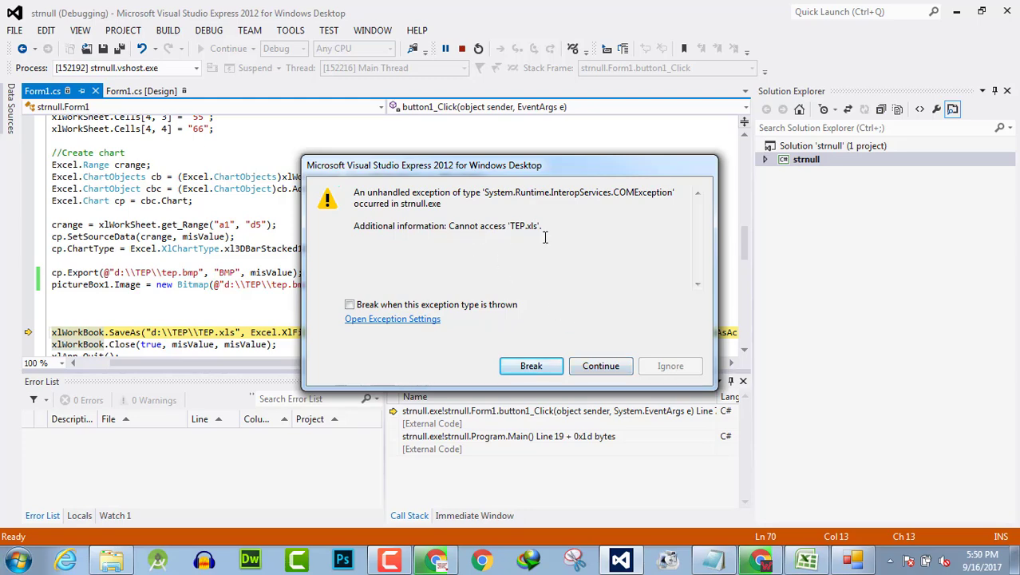
left_click(600, 365)
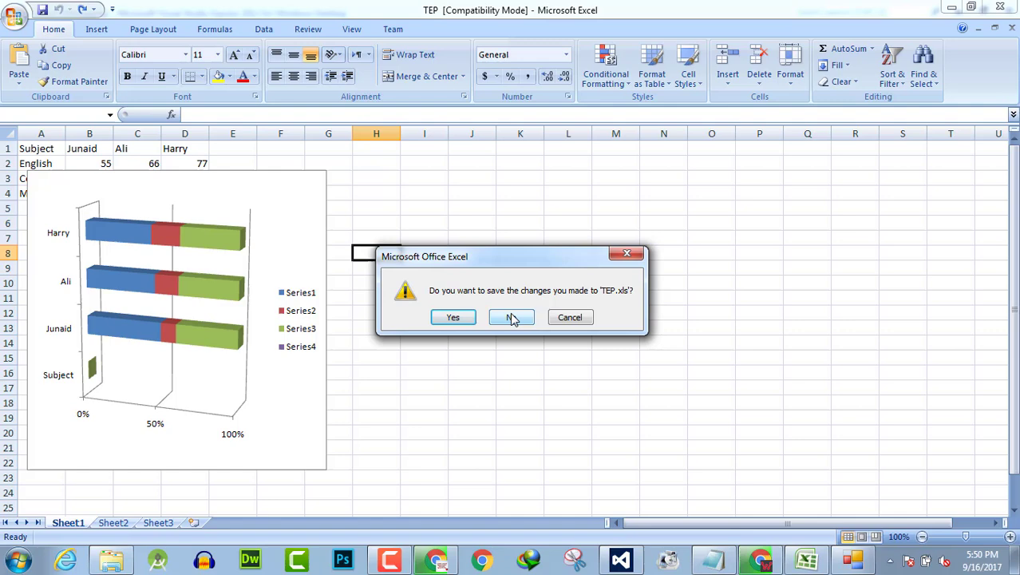
left_click(511, 317)
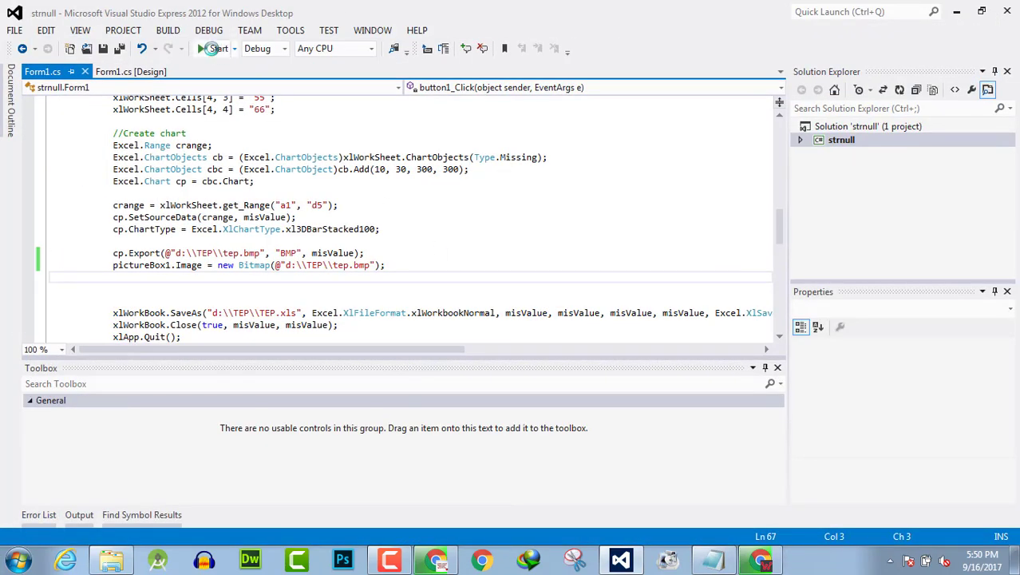
- Run the app, allow replacing TEP.xls, and dismiss the 'File created !' message
left_click(213, 48)
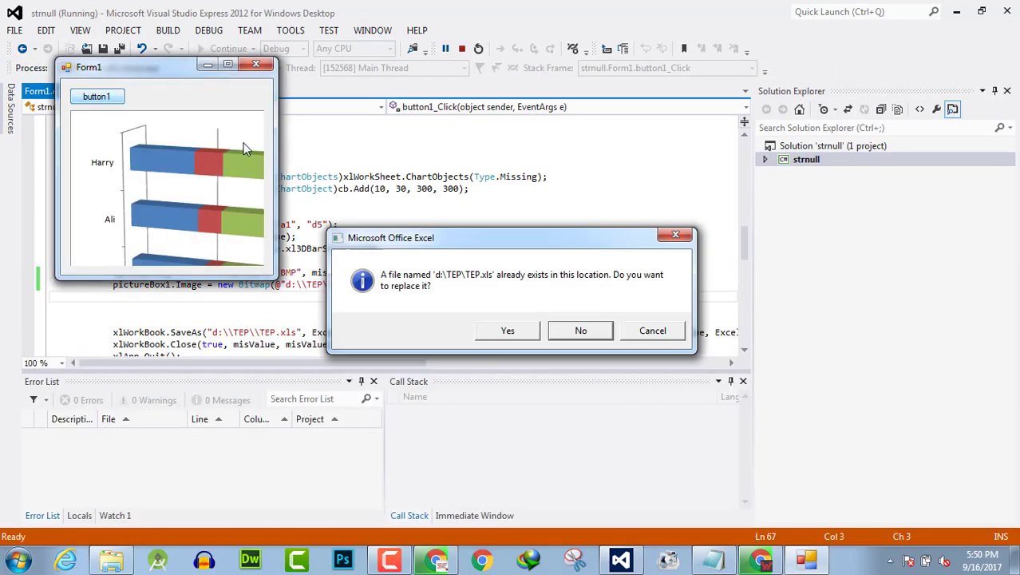
left_click(508, 331)
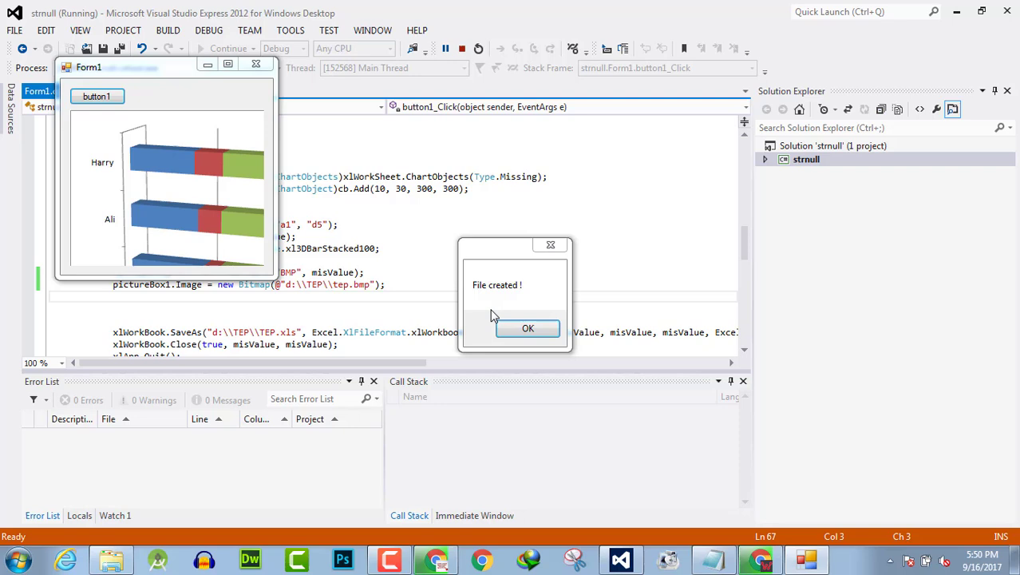
left_click(527, 328)
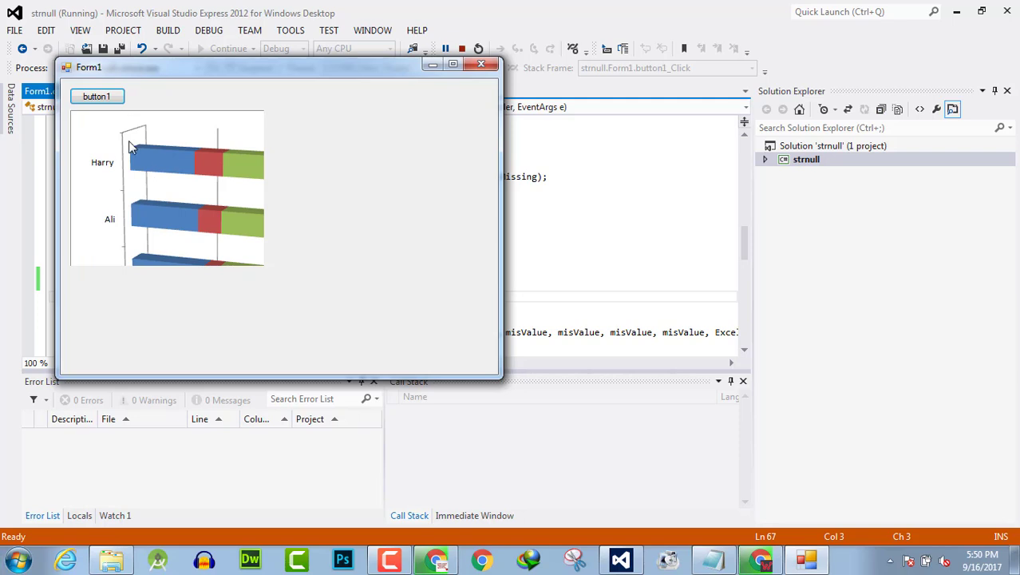
mouse_move(179, 232)
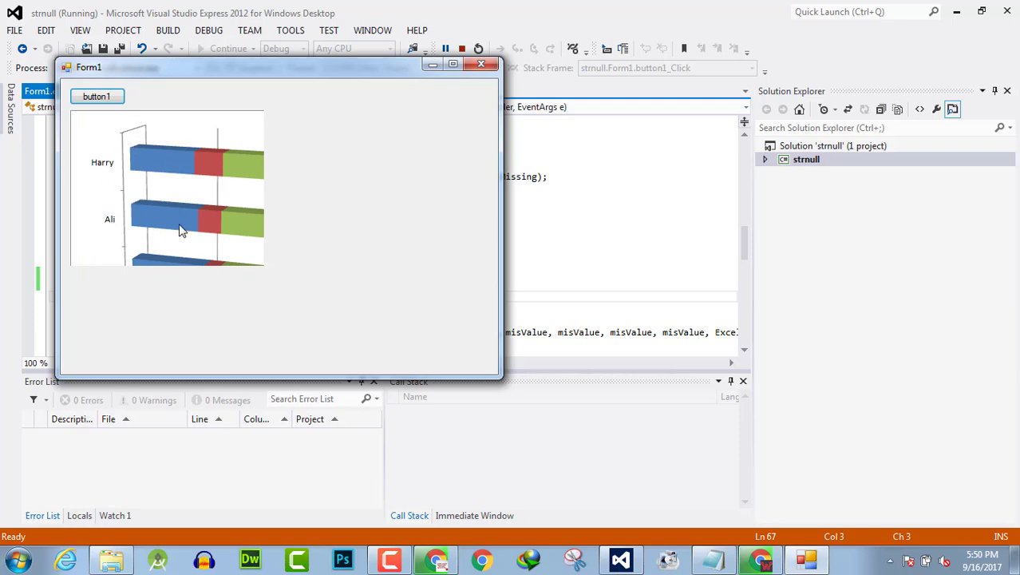
mouse_move(176, 207)
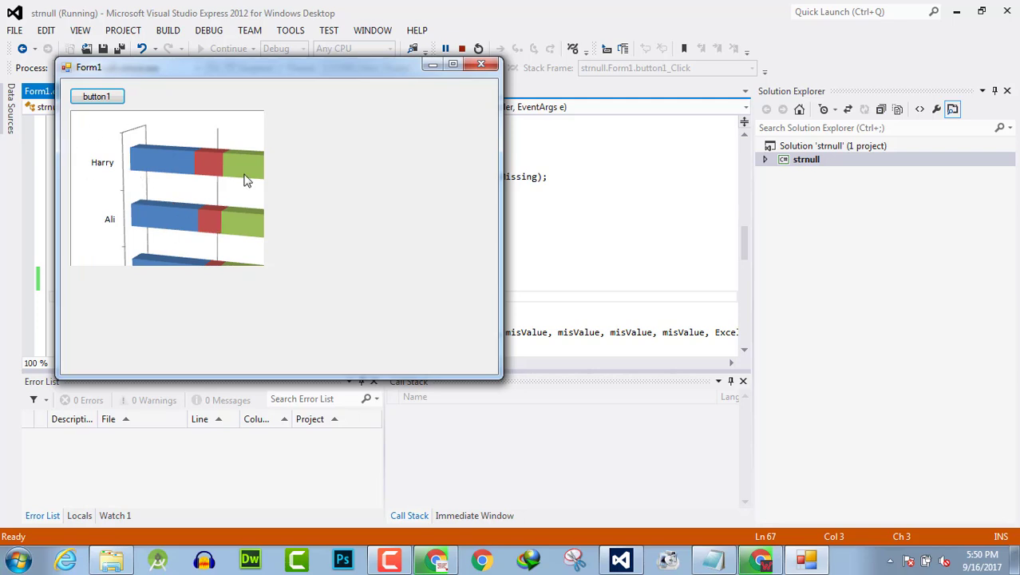
mouse_move(158, 194)
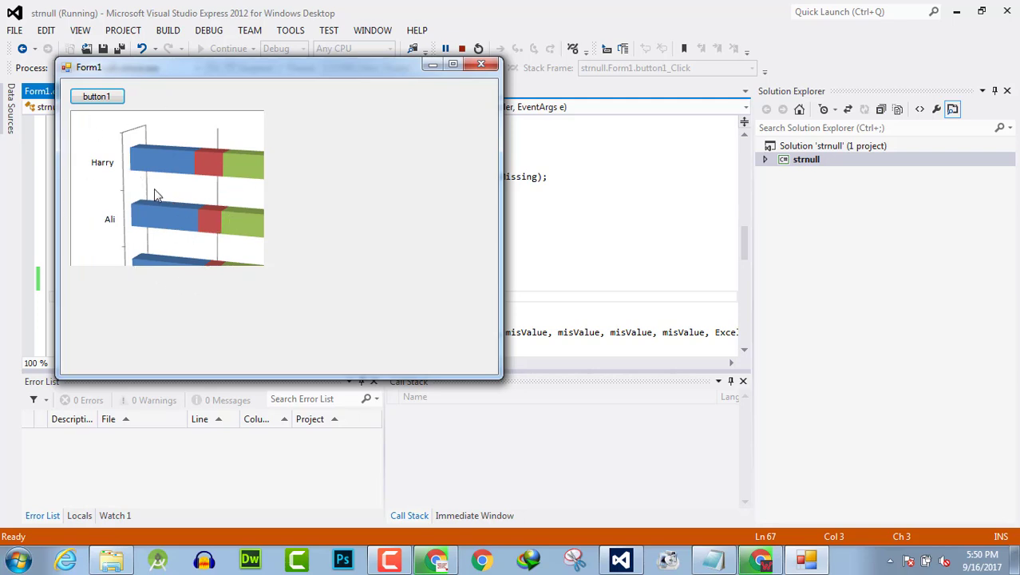
mouse_move(215, 140)
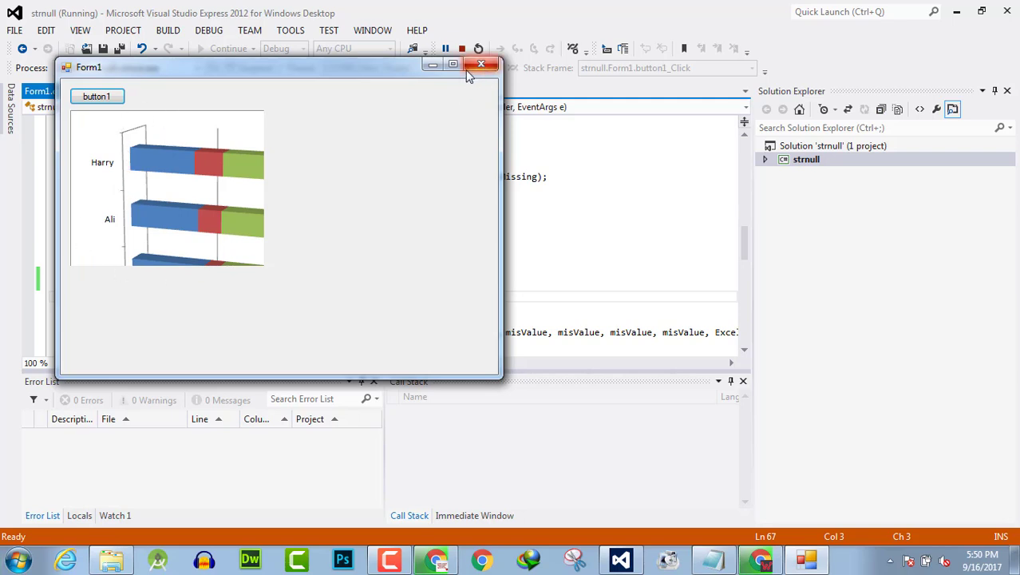
mouse_move(481, 64)
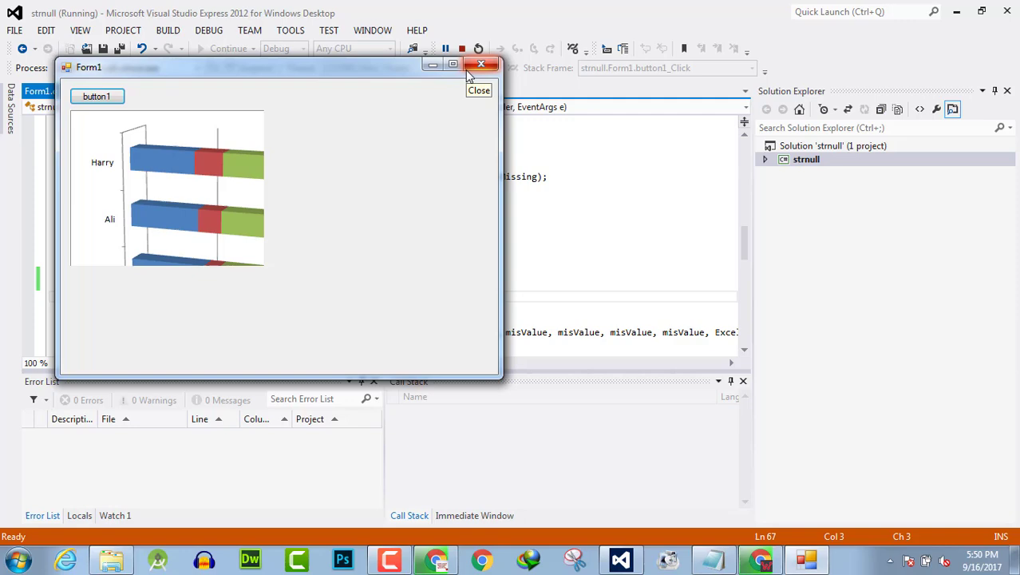